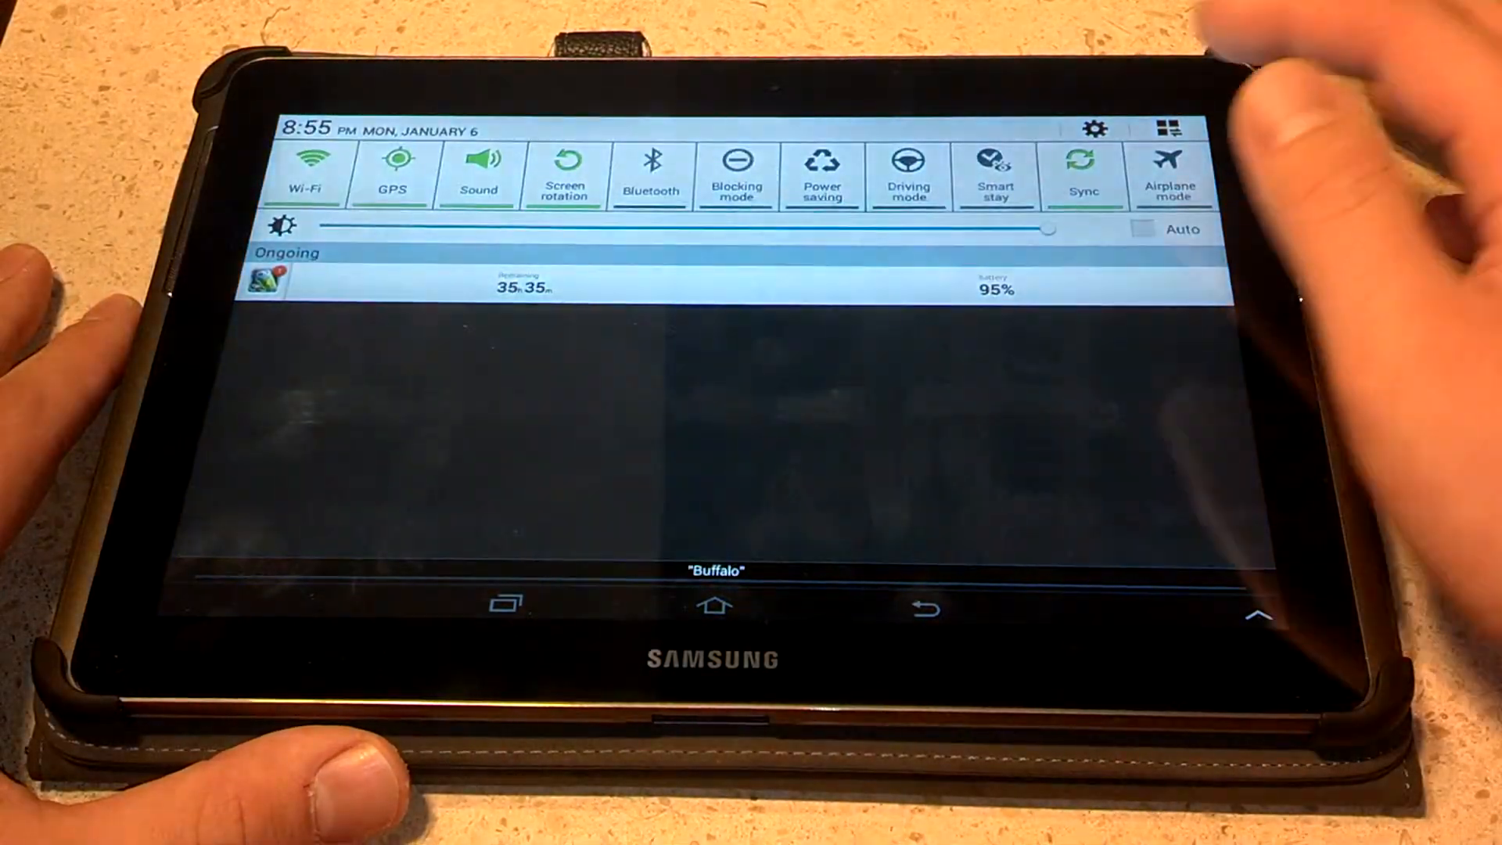
Open Settings from the notification shade and show About device (GT-P5113, Android 4.2.2).
{"action": "left_click", "coordinate": [1094, 129]}
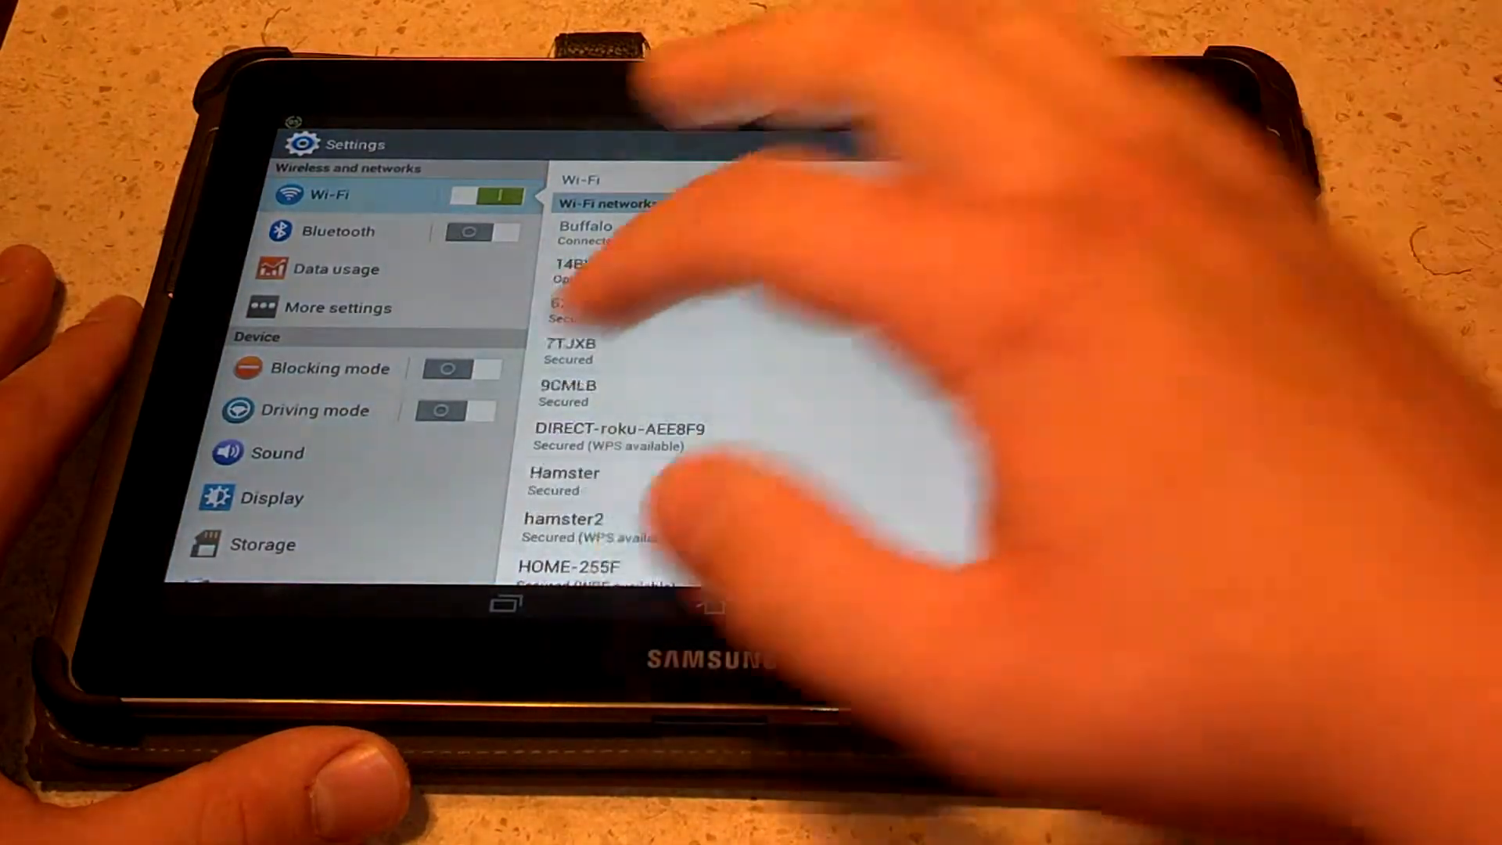
{"action": "scroll", "scroll_direction": "down", "scroll_amount": 3}
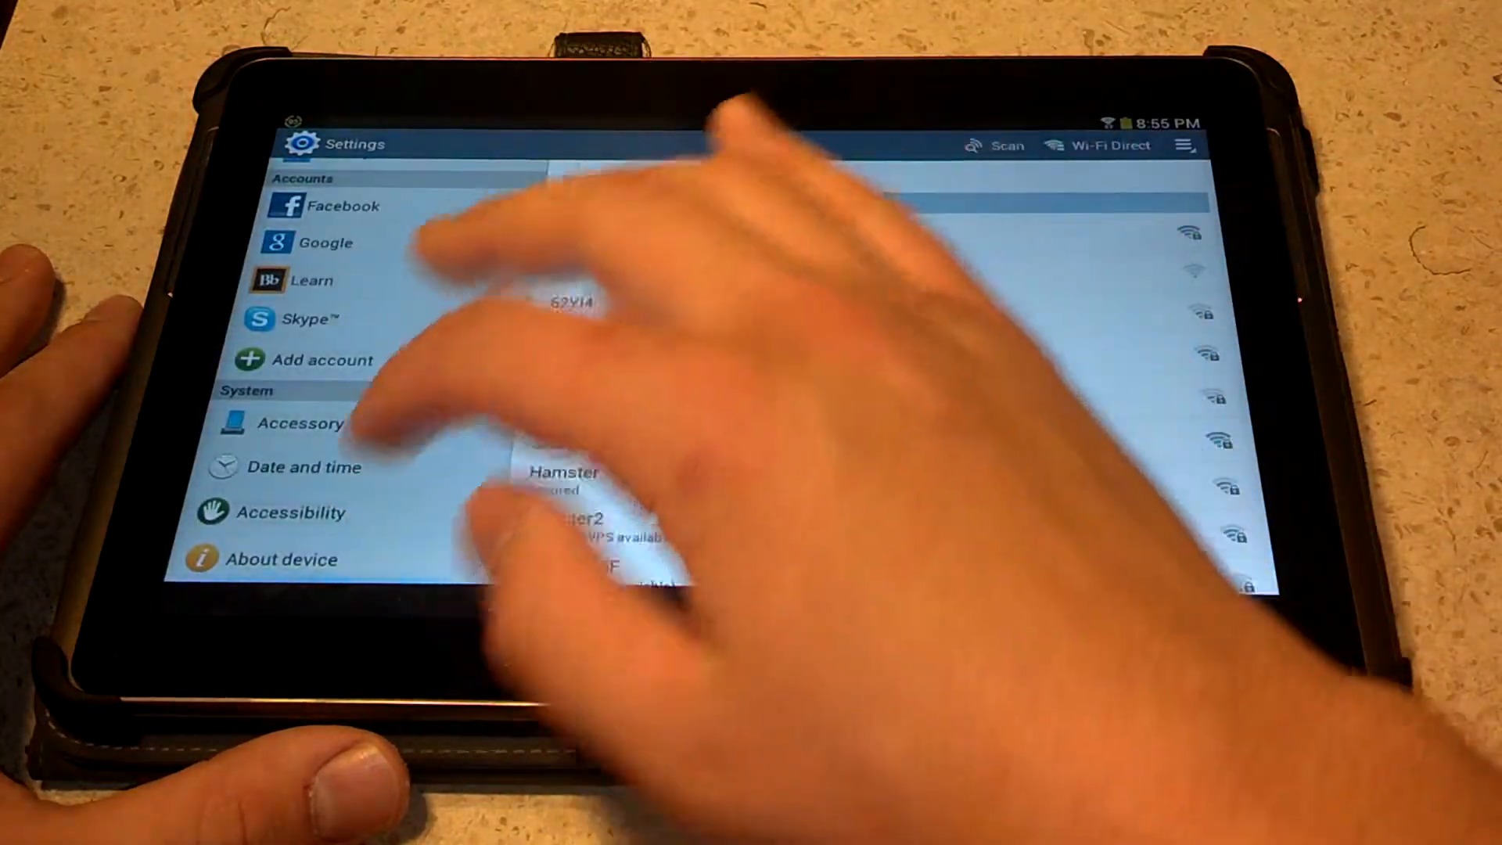
{"action": "left_click", "coordinate": [288, 559]}
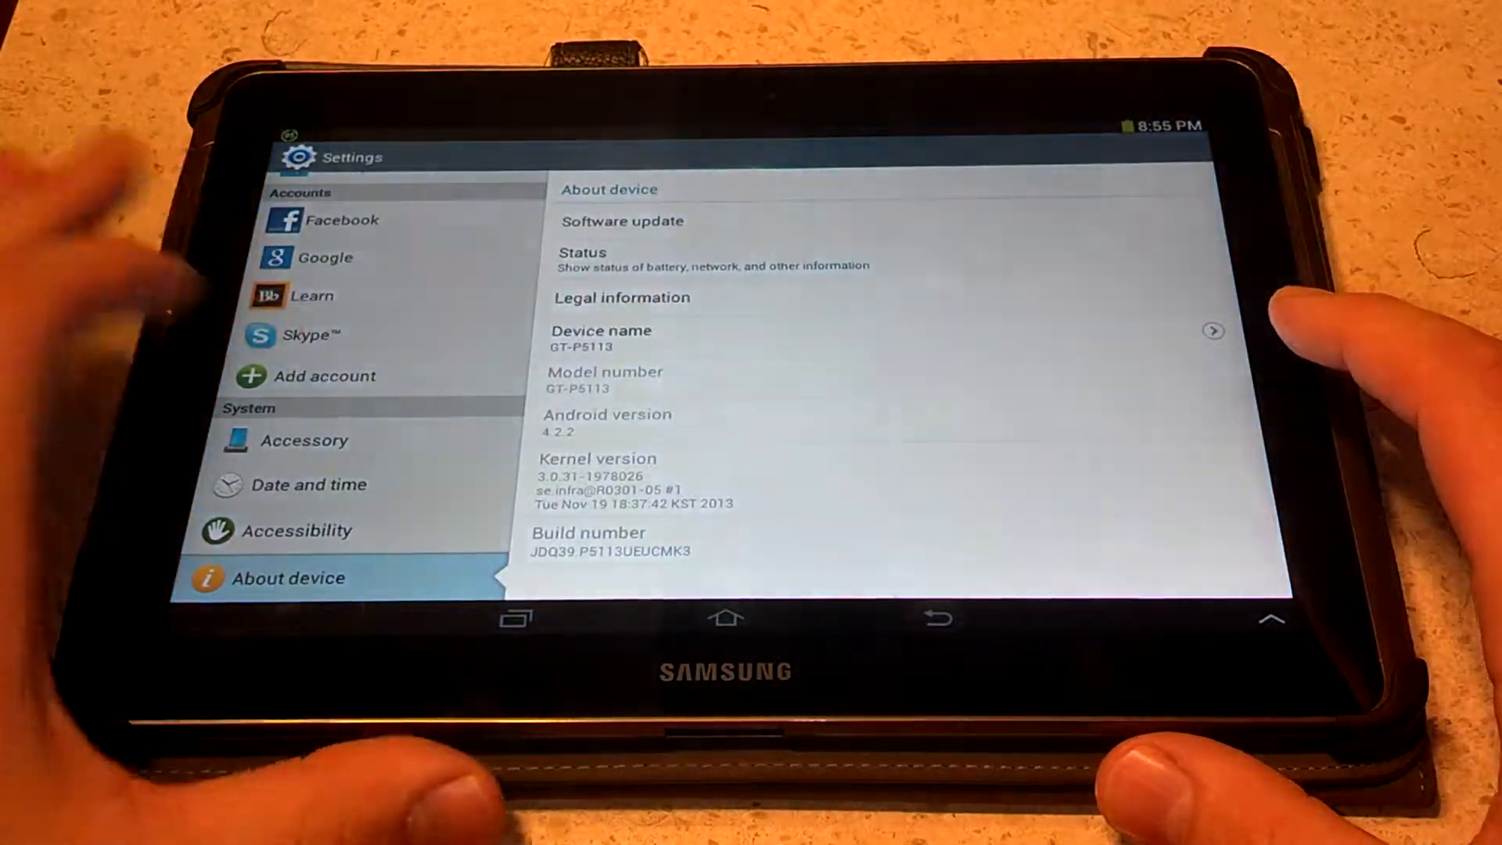
After confirming Android 4.2.2, leave Settings for the home screen with its app dock.
{"action": "left_click", "coordinate": [726, 618]}
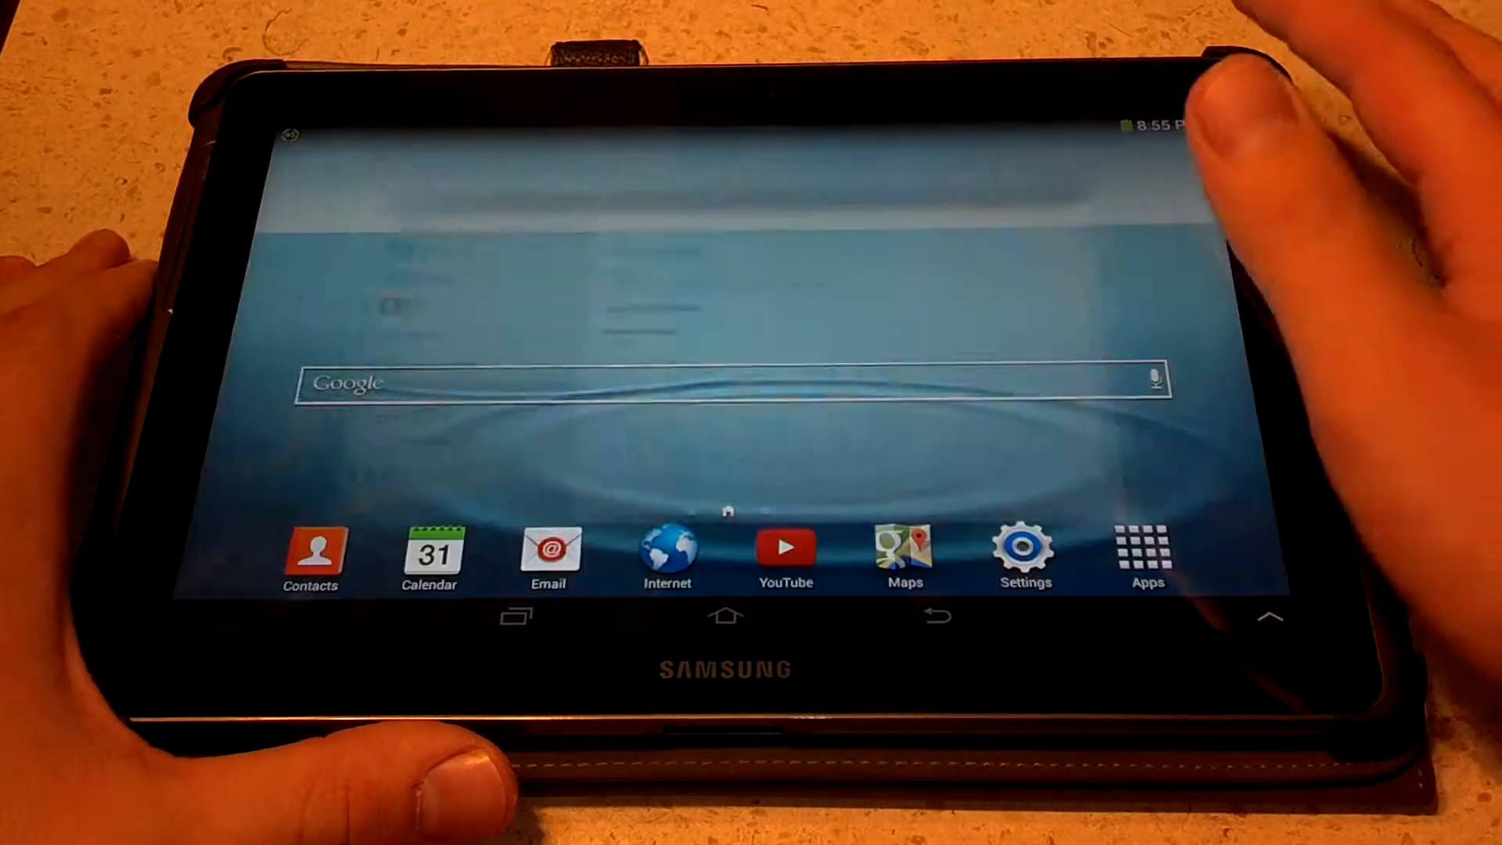